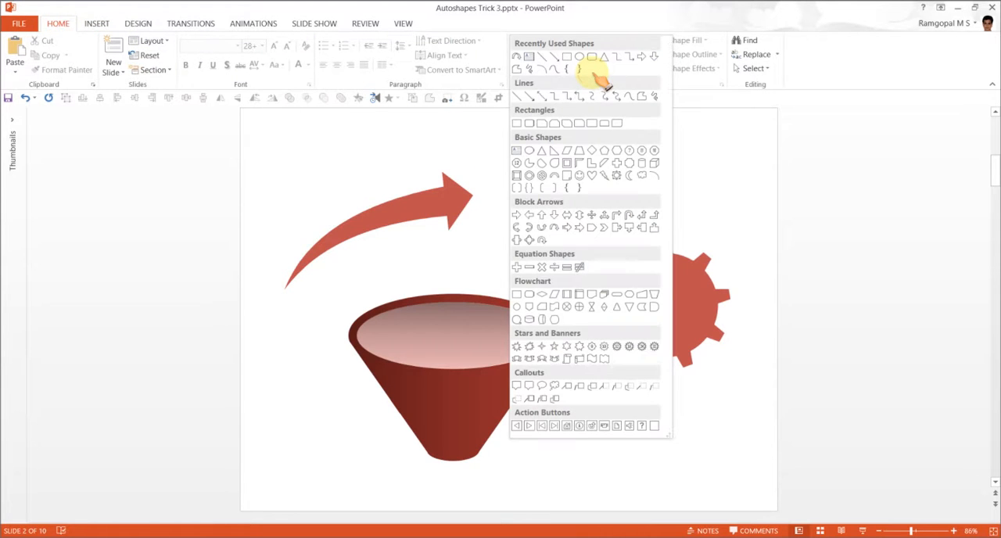
pyautogui.moveTo(610, 403)
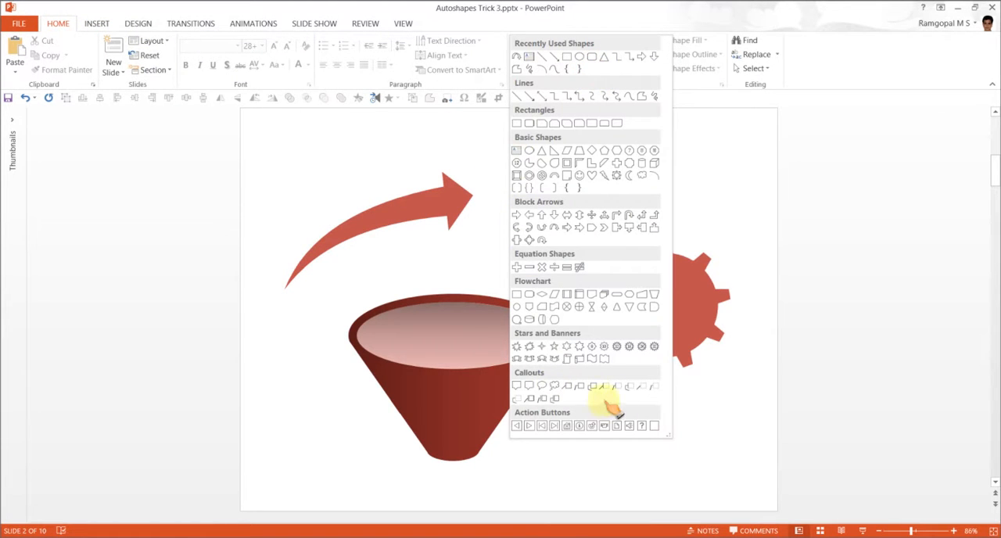
pyautogui.moveTo(633, 262)
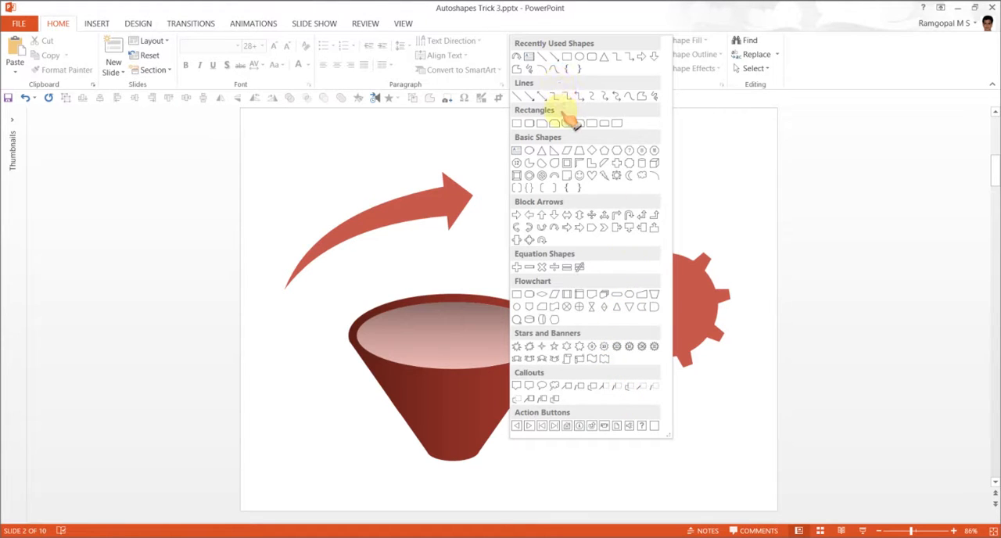
pyautogui.moveTo(567, 254)
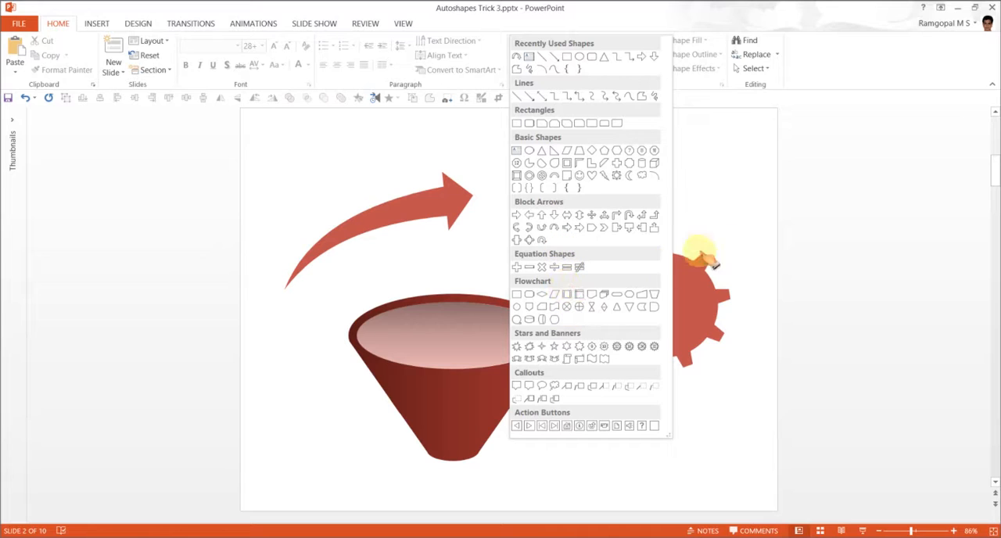
pyautogui.moveTo(735, 250)
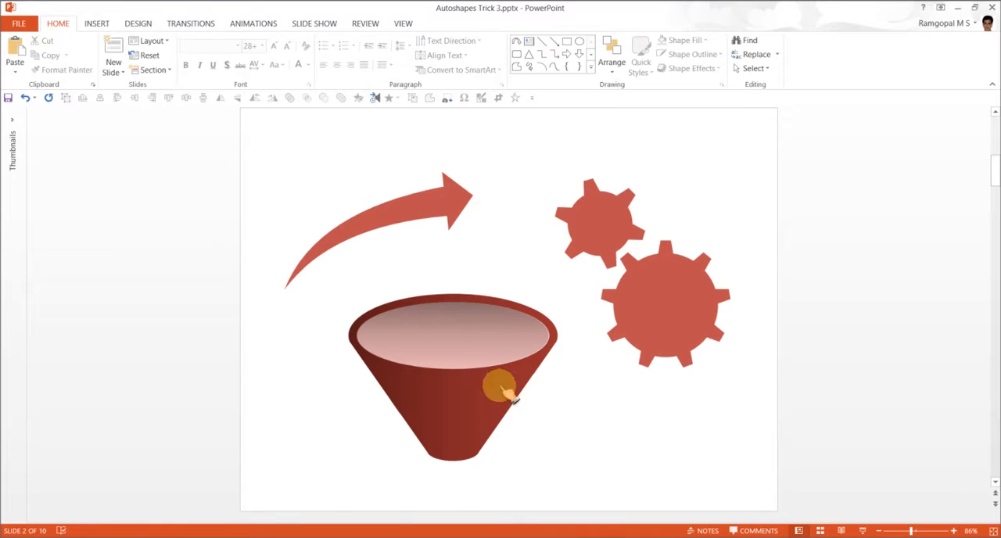
pyautogui.moveTo(747, 231)
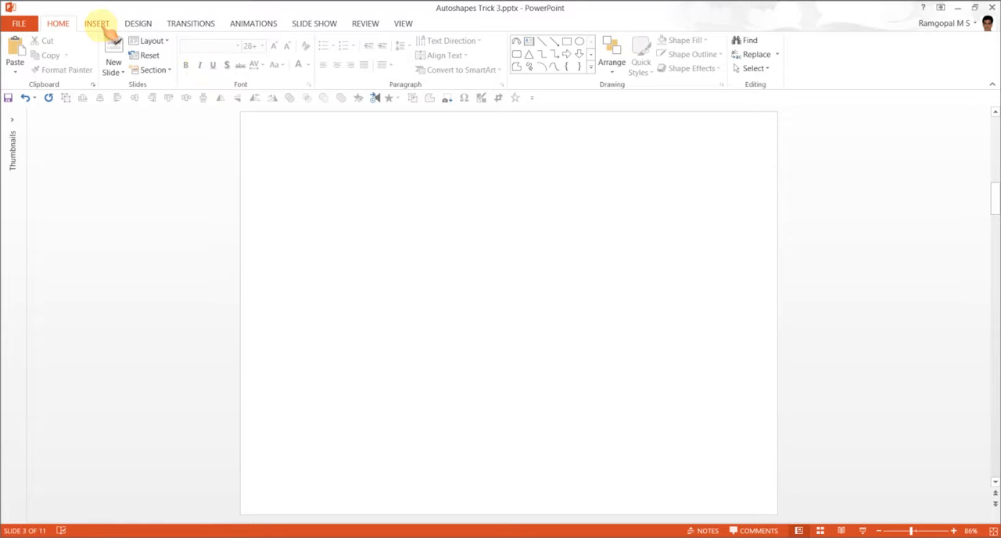
# Step: Choose the Upward Arrow layout from the SmartArt Process graphics for the blank slide
pyautogui.click(96, 23)
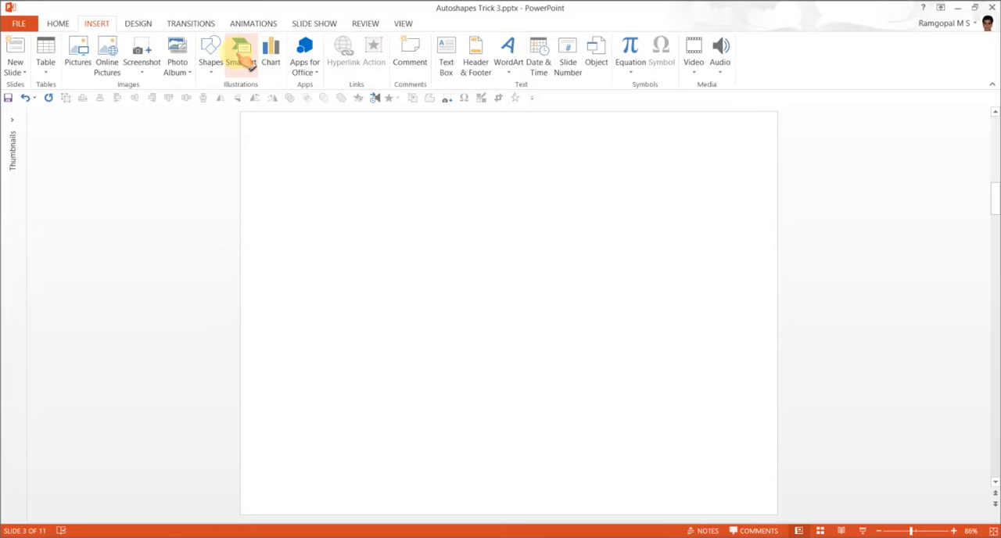
pyautogui.click(241, 54)
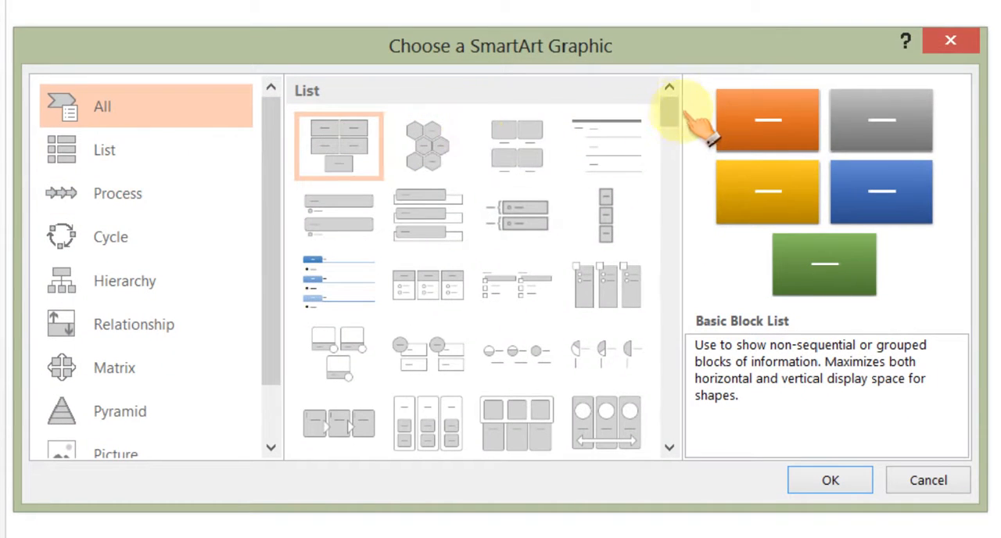
pyautogui.scroll(-3)
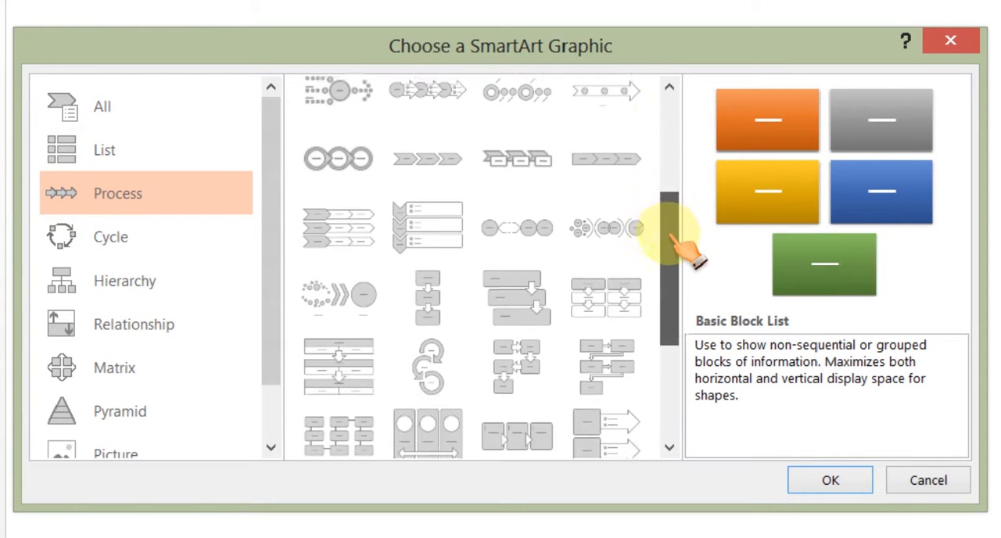
pyautogui.scroll(-3)
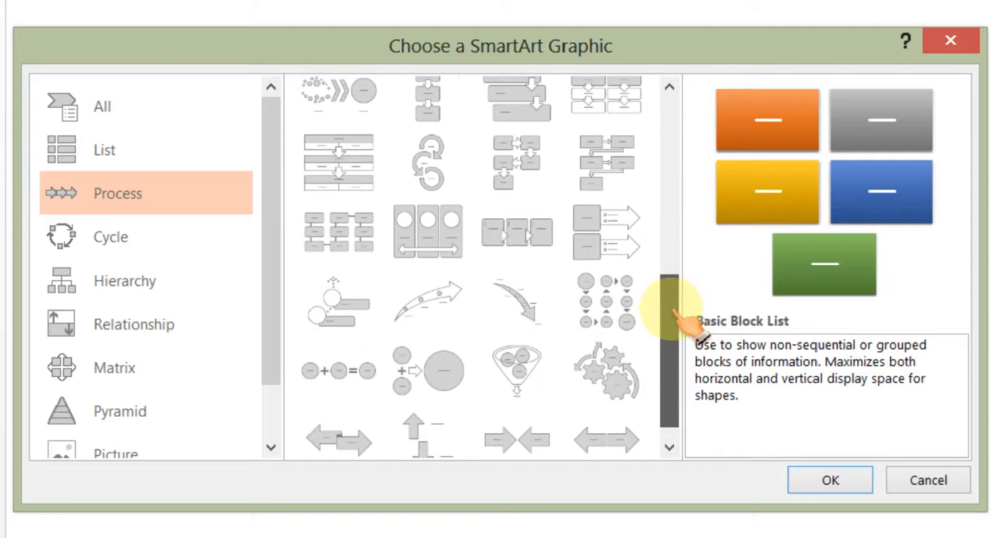
pyautogui.click(427, 302)
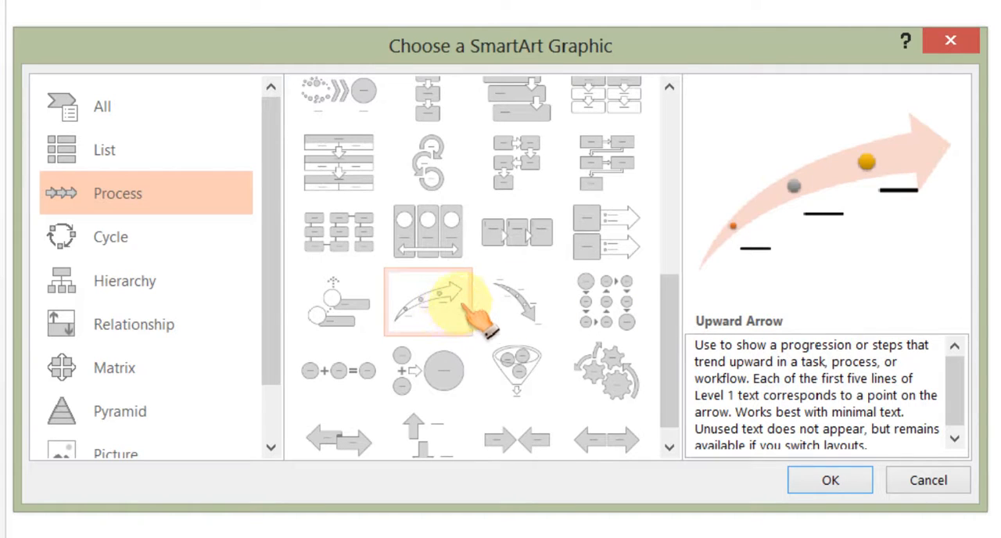
pyautogui.click(428, 303)
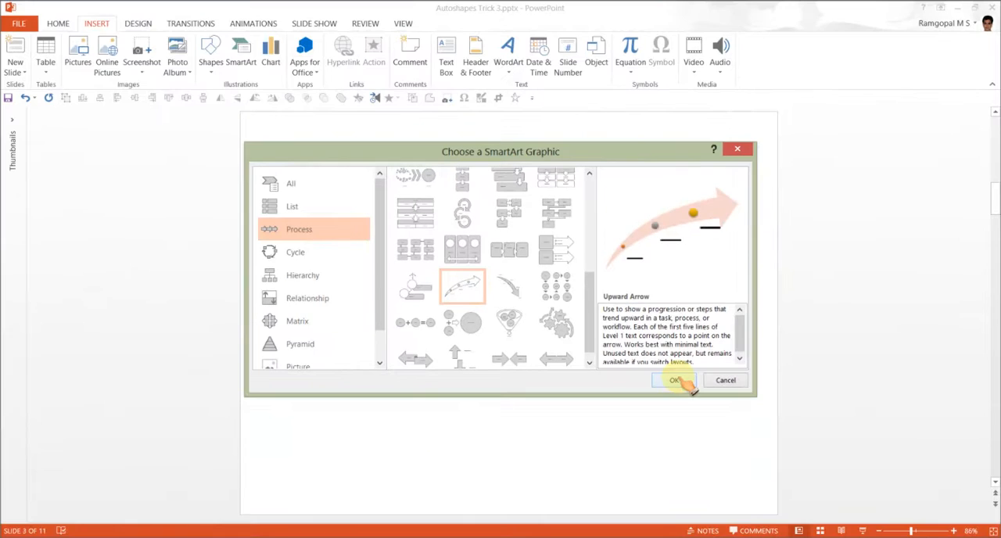
# Step: Insert the Upward Arrow graphic, convert it to shapes, and ungroup it into separate pieces
pyautogui.click(674, 380)
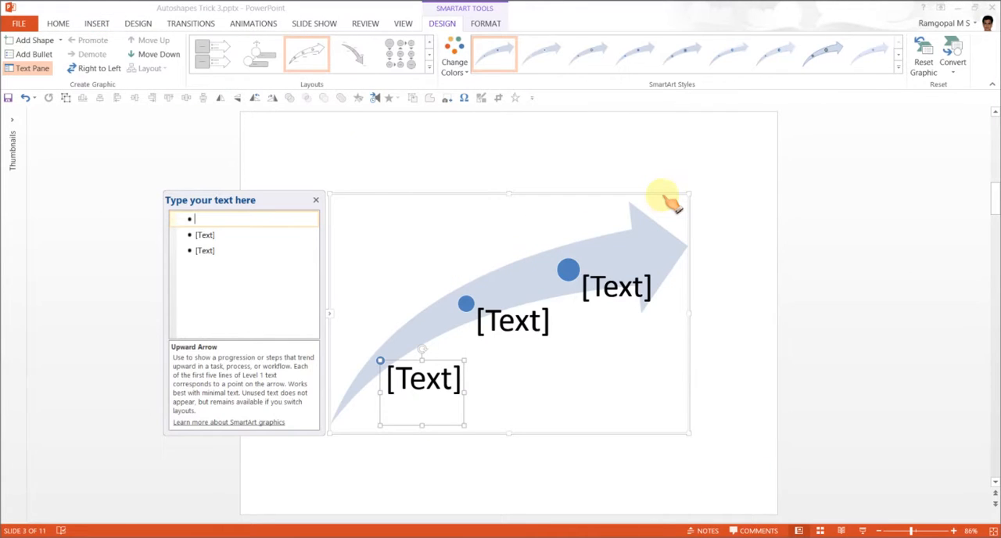
pyautogui.rightClick(664, 200)
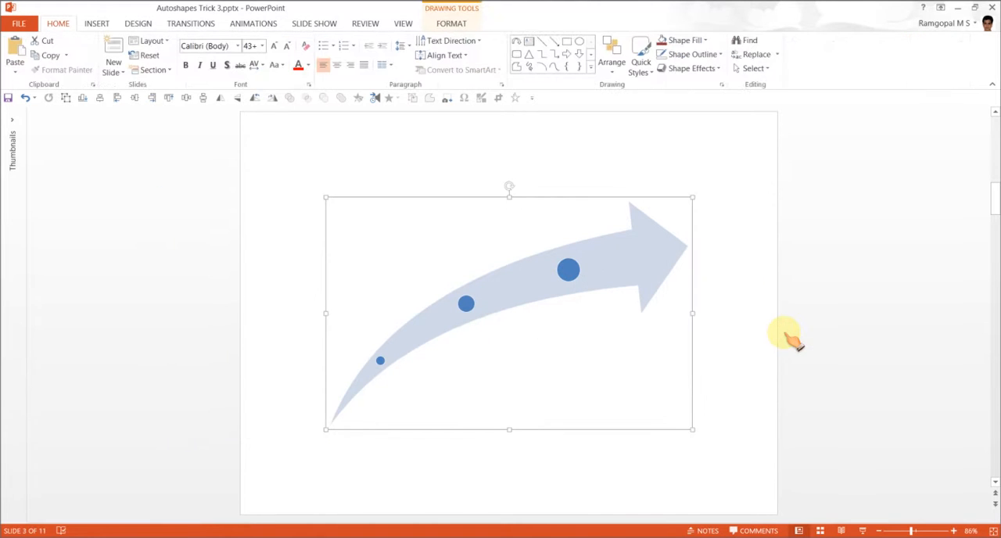
pyautogui.moveTo(665, 234)
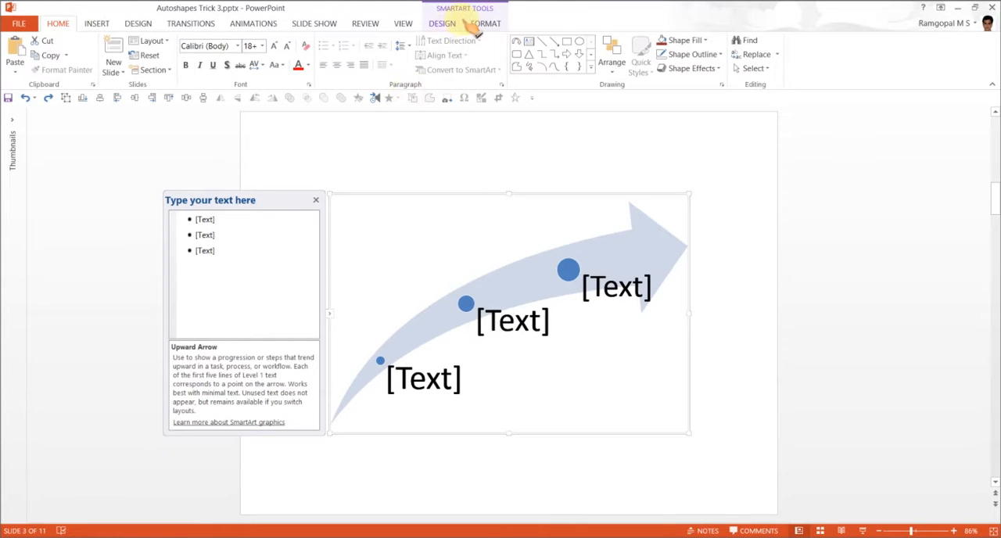
pyautogui.click(486, 22)
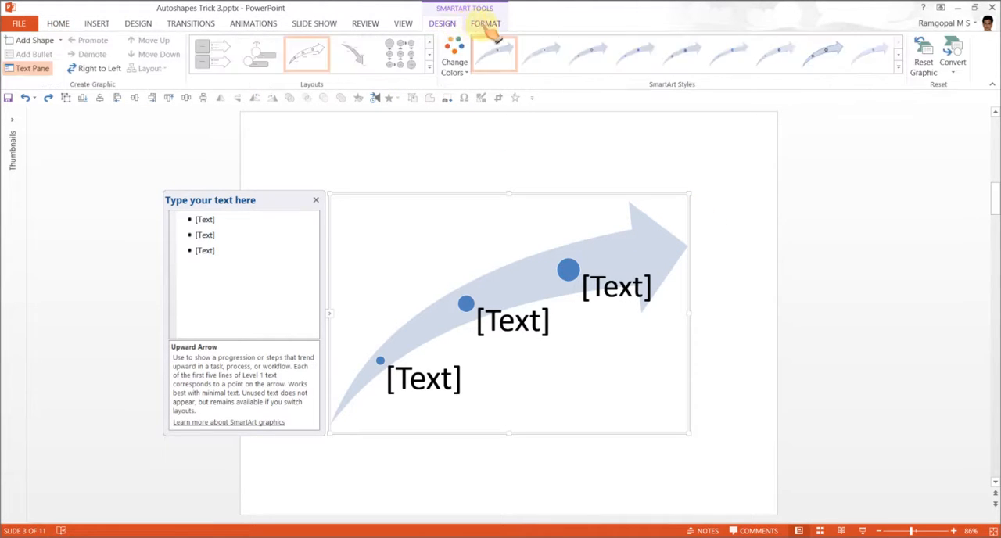
pyautogui.click(952, 61)
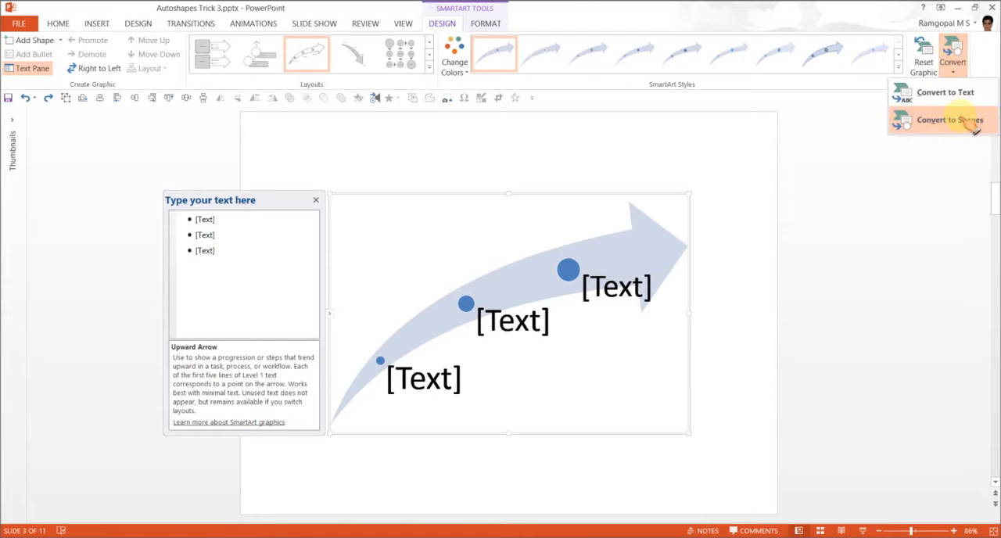
pyautogui.click(949, 120)
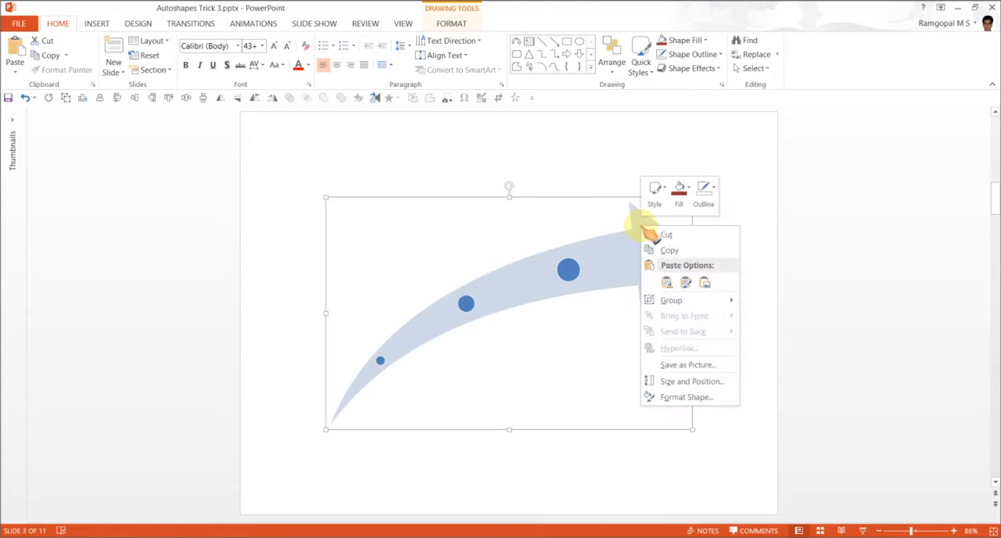
pyautogui.moveTo(670, 300)
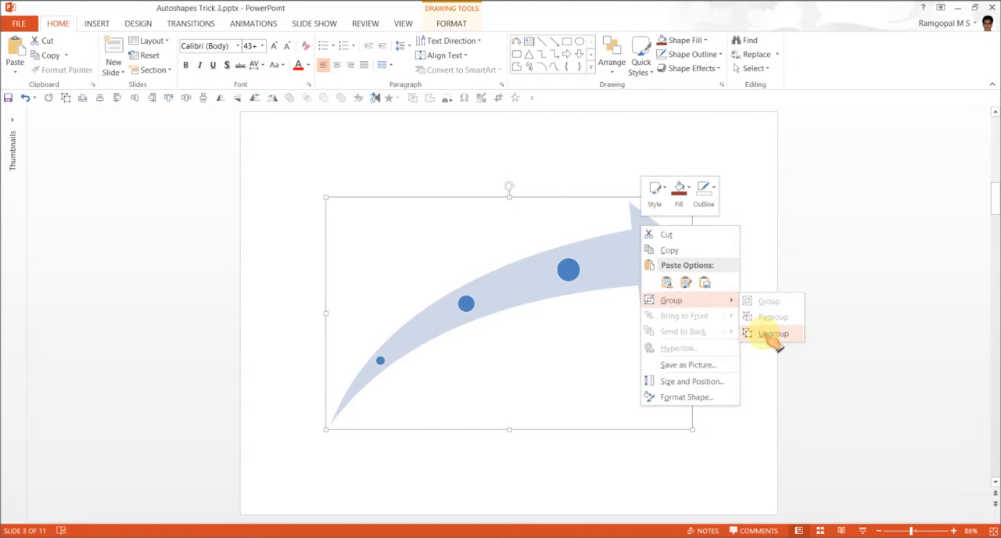
pyautogui.click(773, 334)
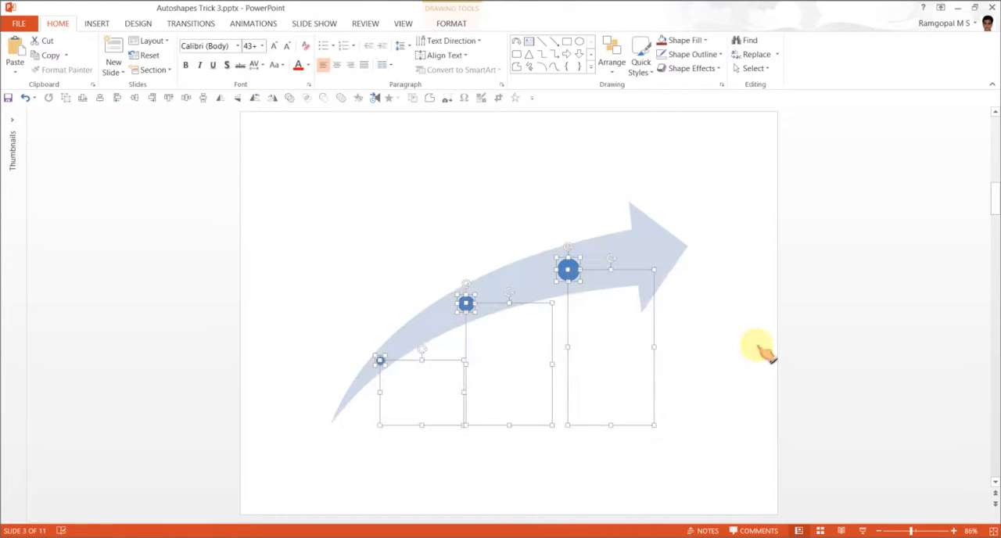
pyautogui.moveTo(770, 348)
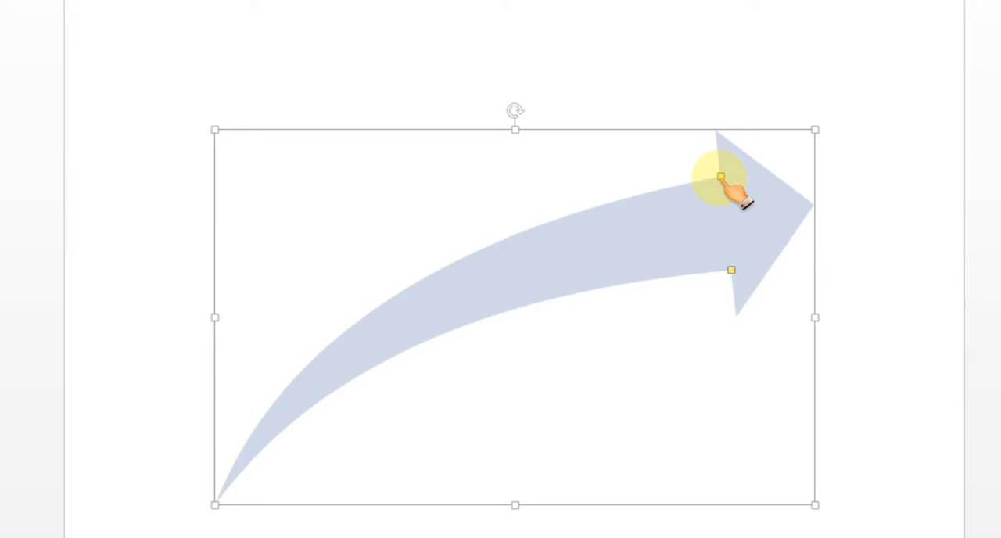
# Step: Reshape the curved arrow's arrowhead position and shaft thickness with its adjustment handles
pyautogui.moveTo(721, 175); pyautogui.dragTo(555, 176)
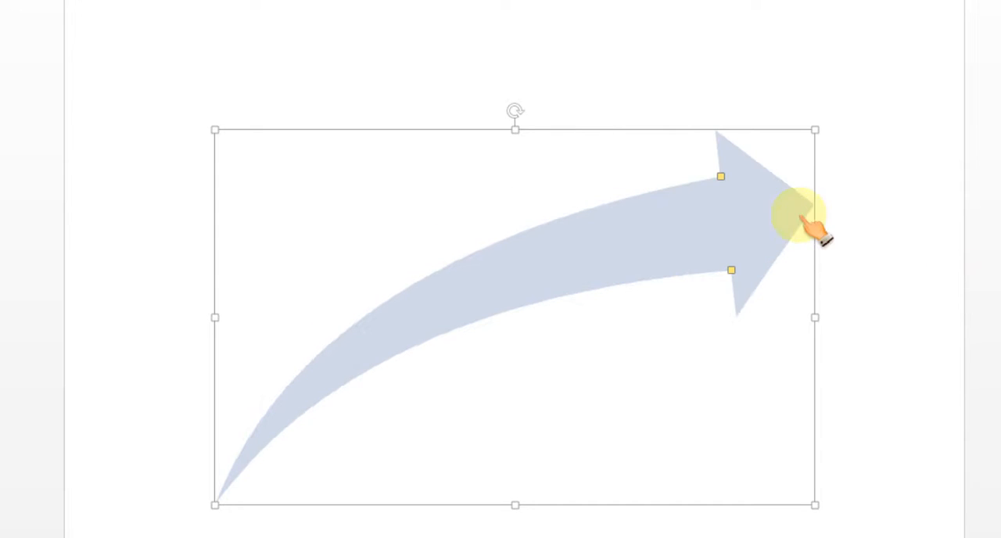
pyautogui.moveTo(809, 227); pyautogui.dragTo(731, 270)
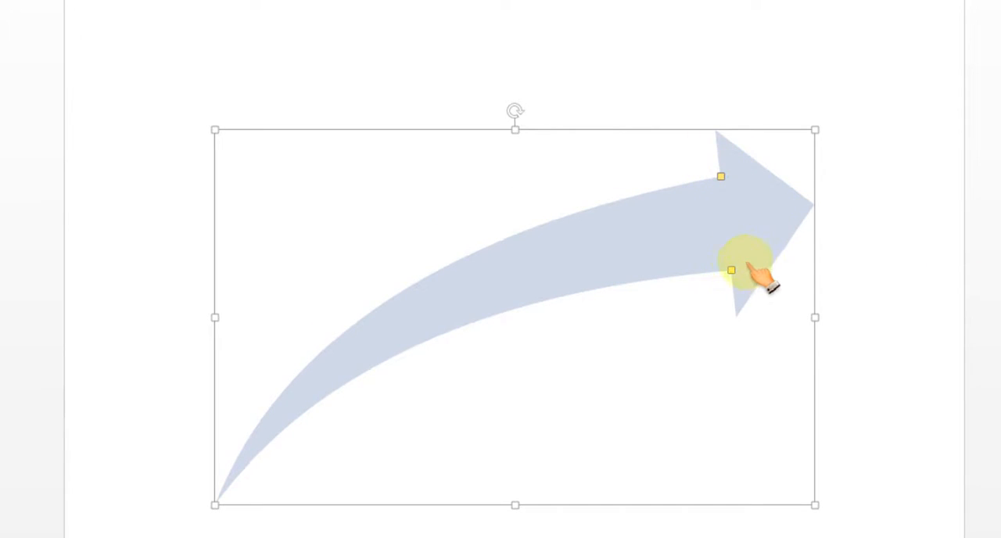
pyautogui.moveTo(743, 262); pyautogui.dragTo(729, 270)
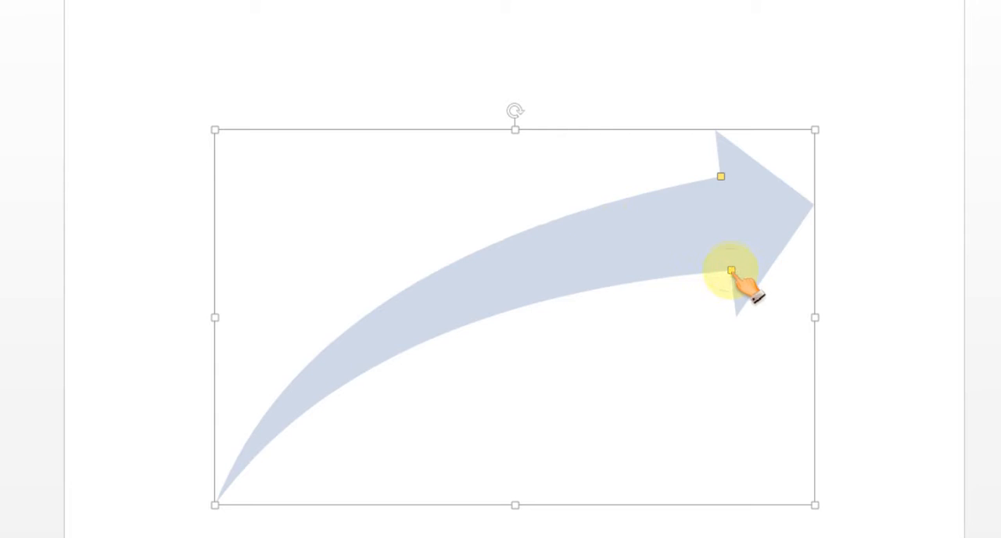
pyautogui.moveTo(731, 269); pyautogui.dragTo(735, 315)
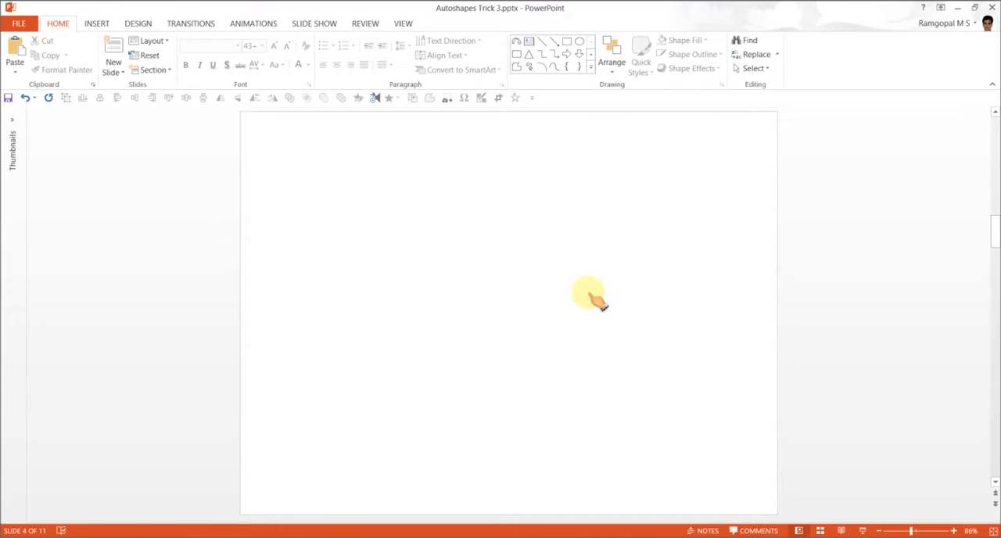
# Step: Insert the Gear layout from the SmartArt Process category onto slide four
pyautogui.click(96, 23)
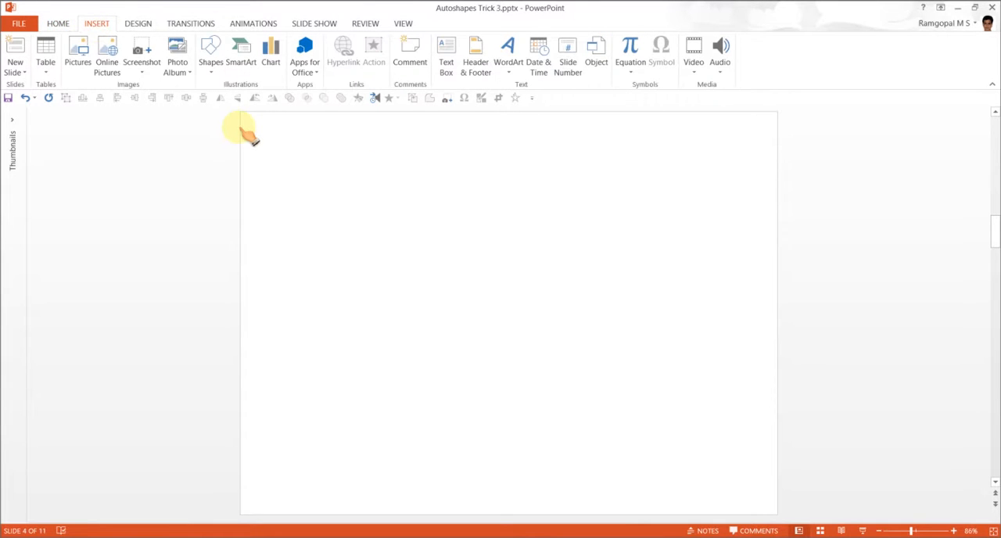
pyautogui.click(240, 55)
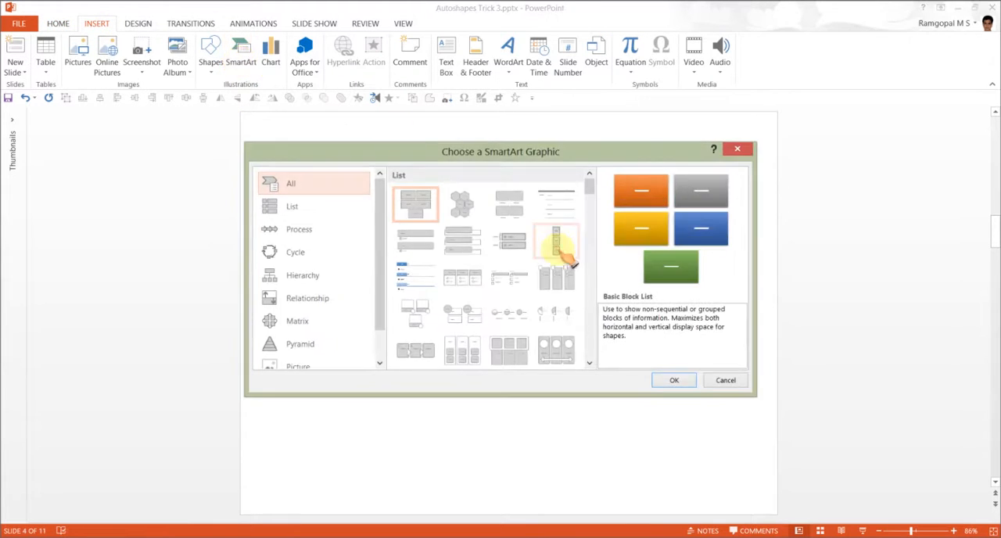
pyautogui.click(298, 228)
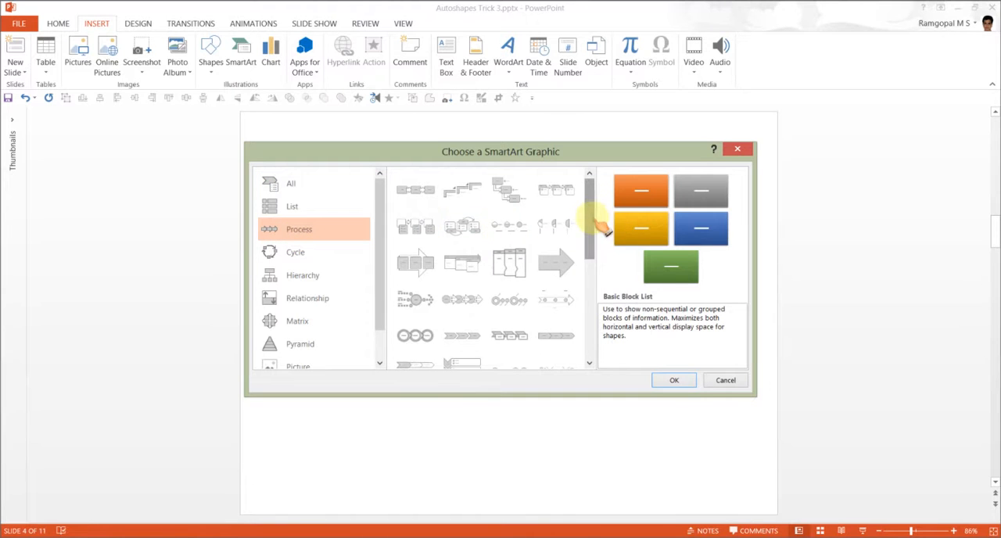
pyautogui.scroll(-3)
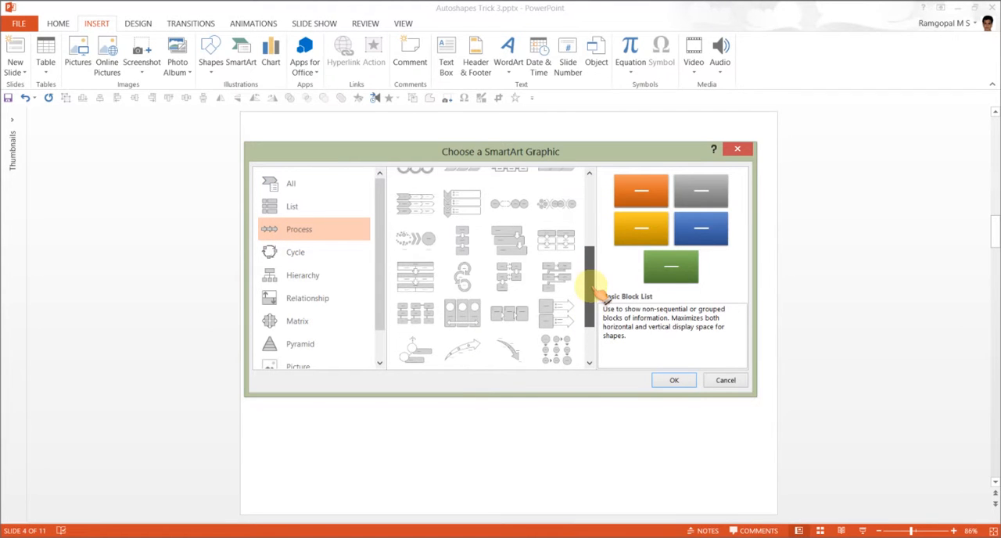
pyautogui.click(557, 308)
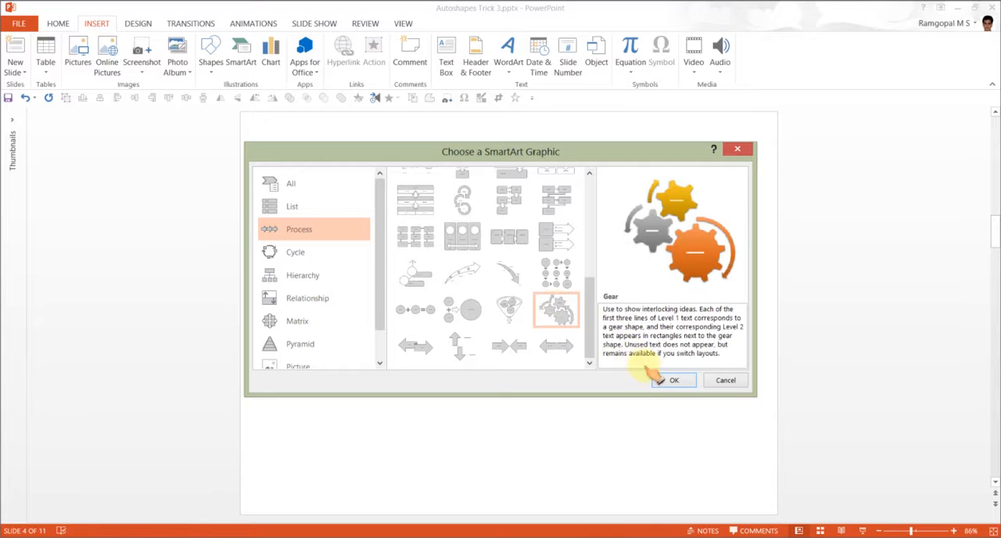
pyautogui.click(673, 380)
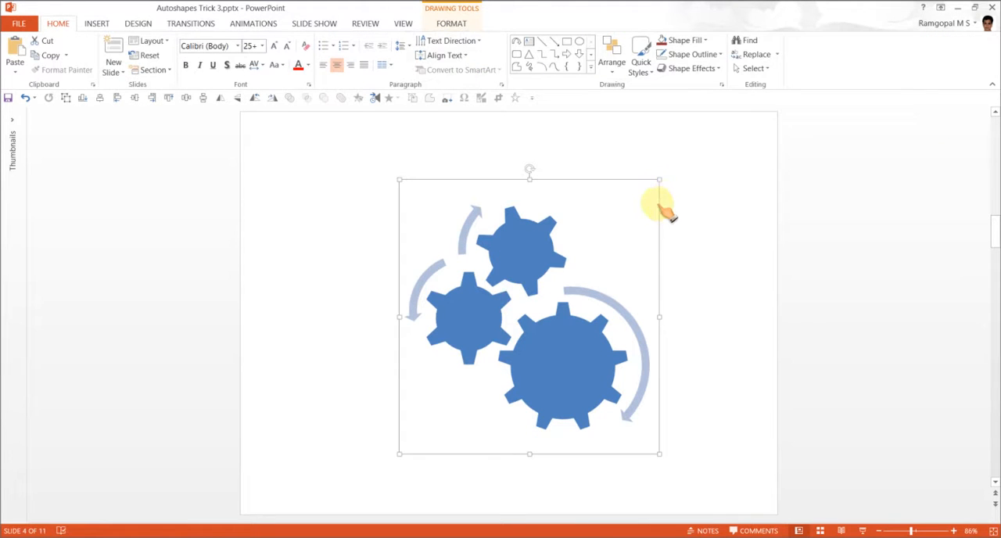
pyautogui.moveTo(547, 258)
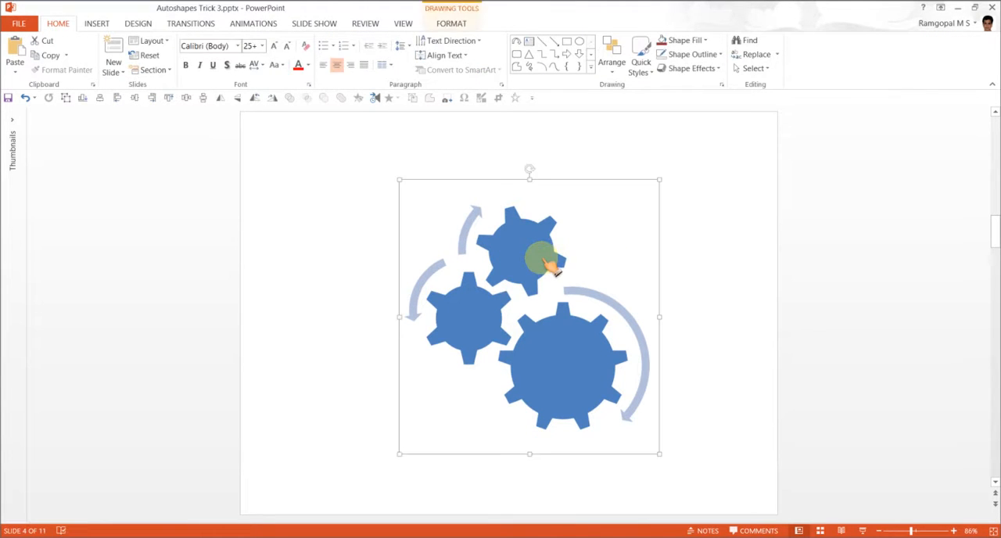
# Step: Ungroup the gear graphic and move the large gear and a small gear to the upper right
pyautogui.rightClick(547, 266)
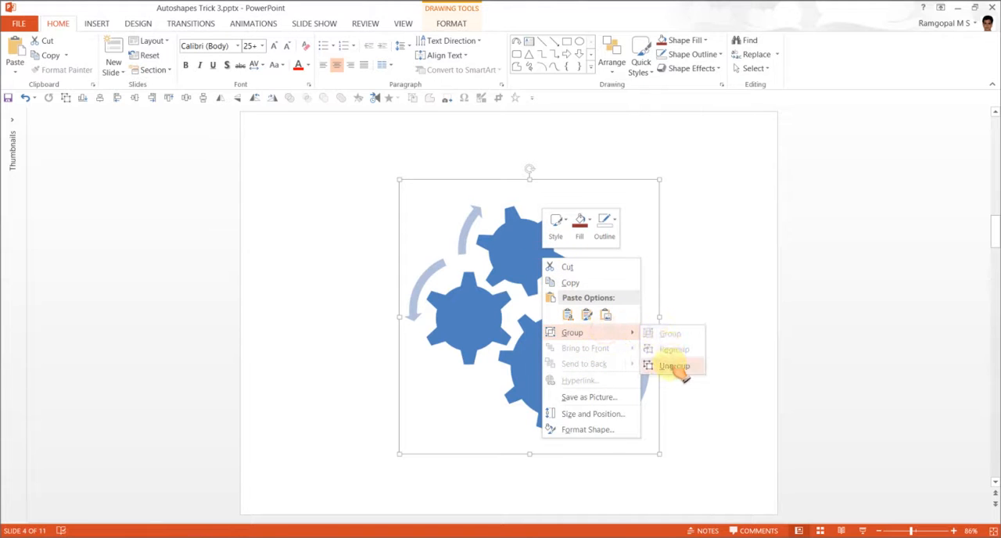
pyautogui.click(674, 366)
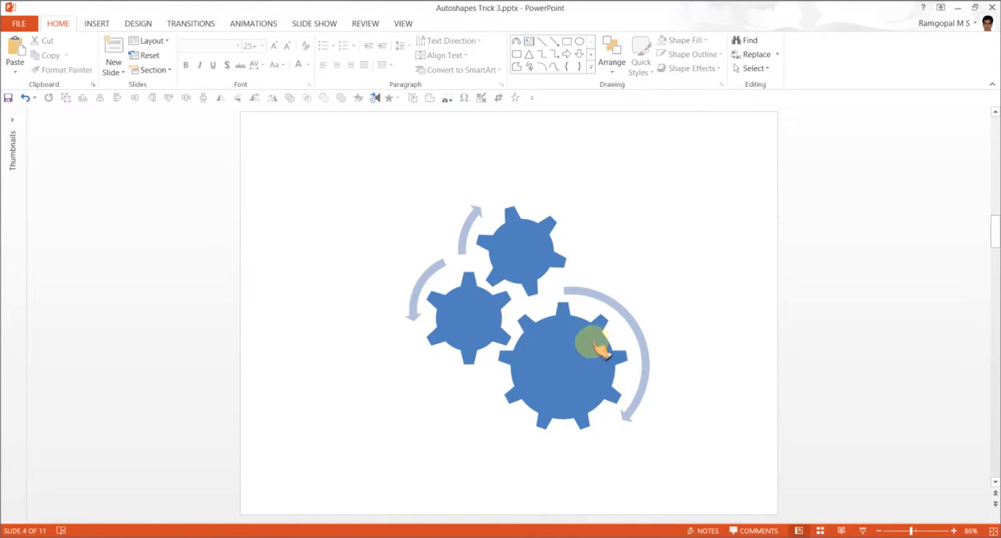
pyautogui.click(562, 363)
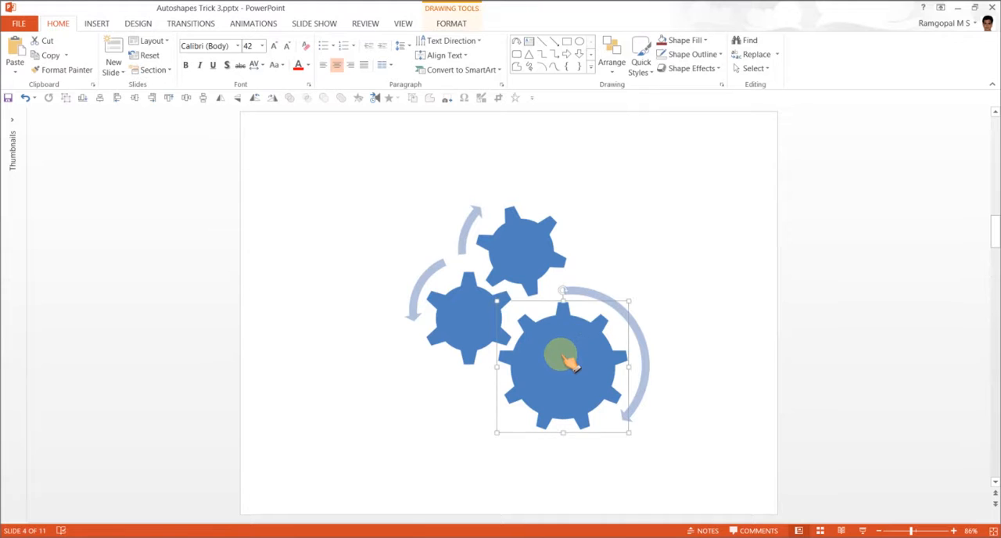
pyautogui.moveTo(563, 365); pyautogui.dragTo(674, 223)
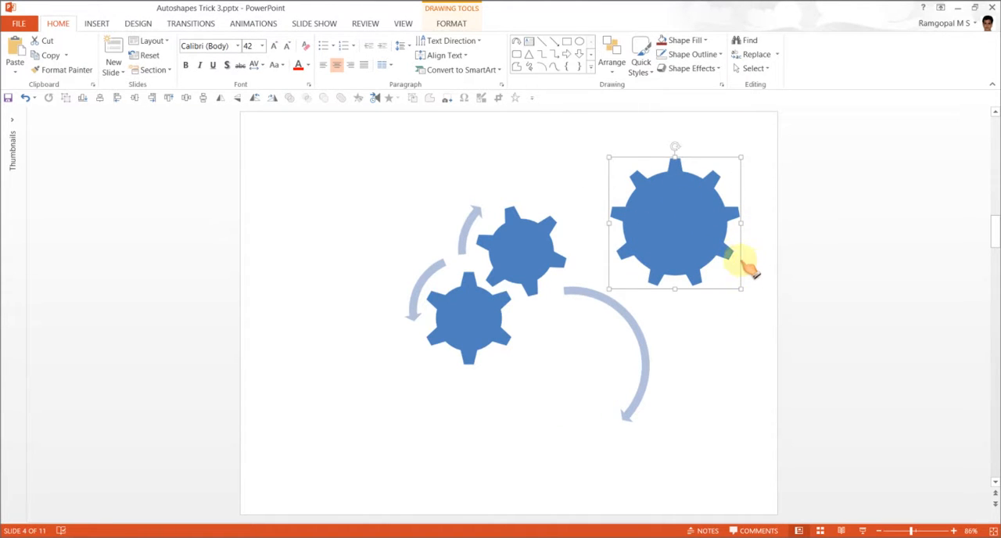
pyautogui.click(521, 250)
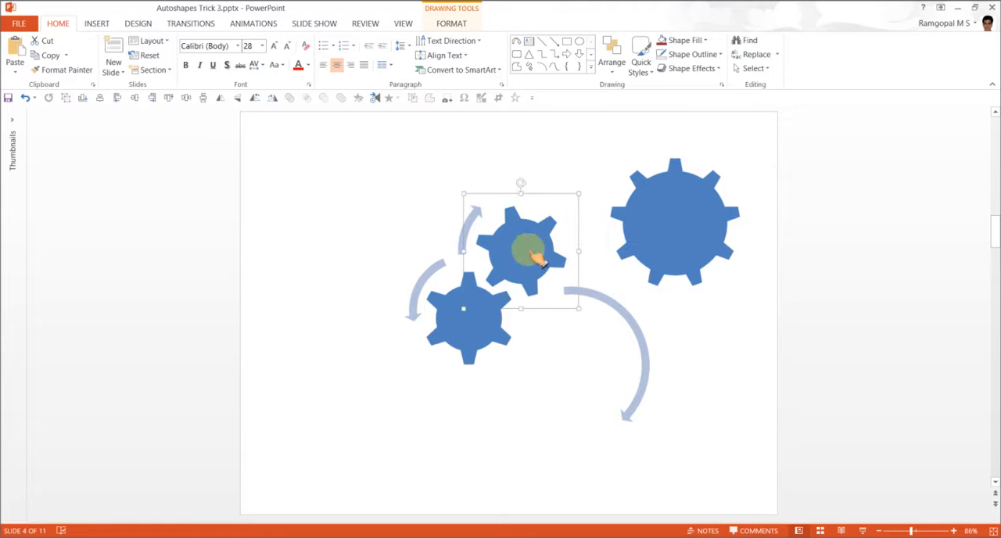
pyautogui.moveTo(520, 250); pyautogui.dragTo(571, 191)
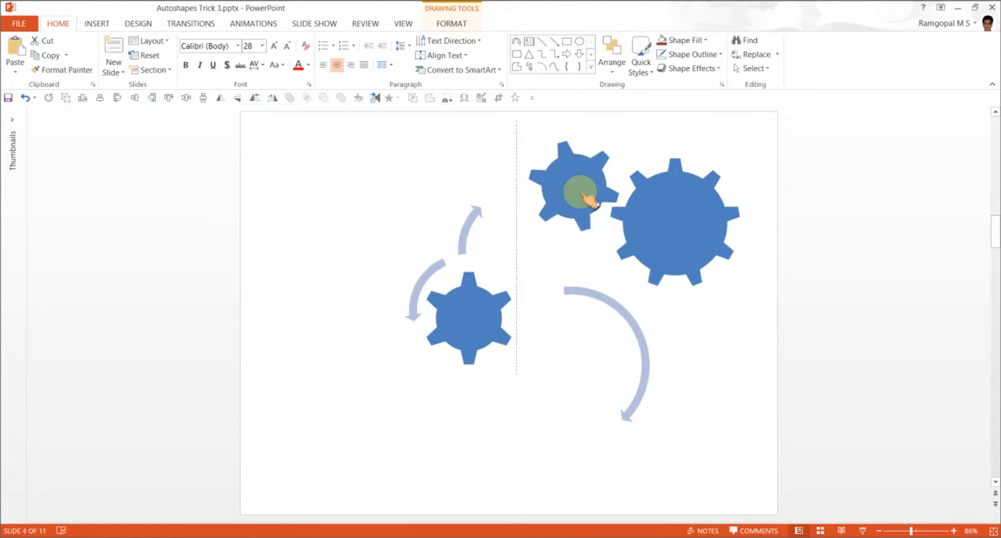
pyautogui.click(578, 192)
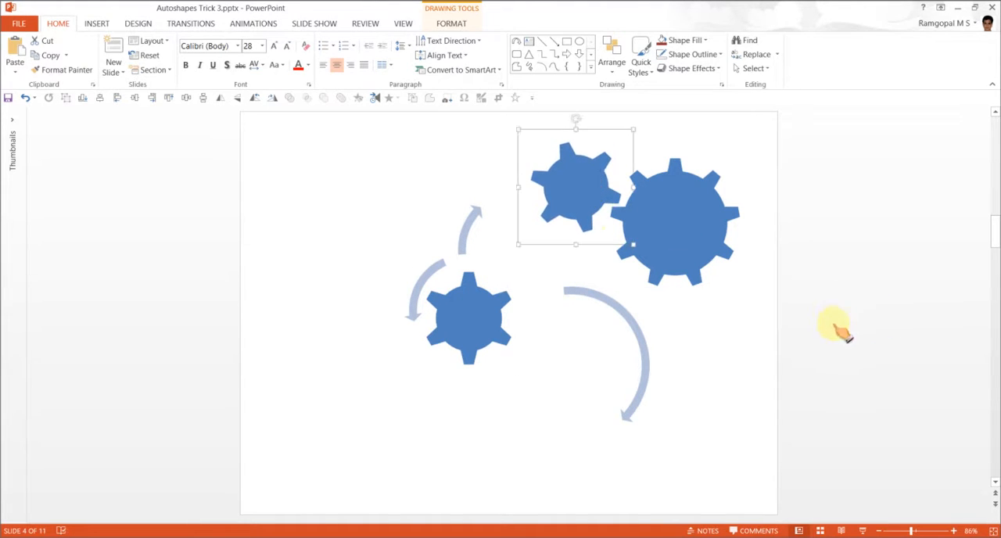
pyautogui.click(674, 223)
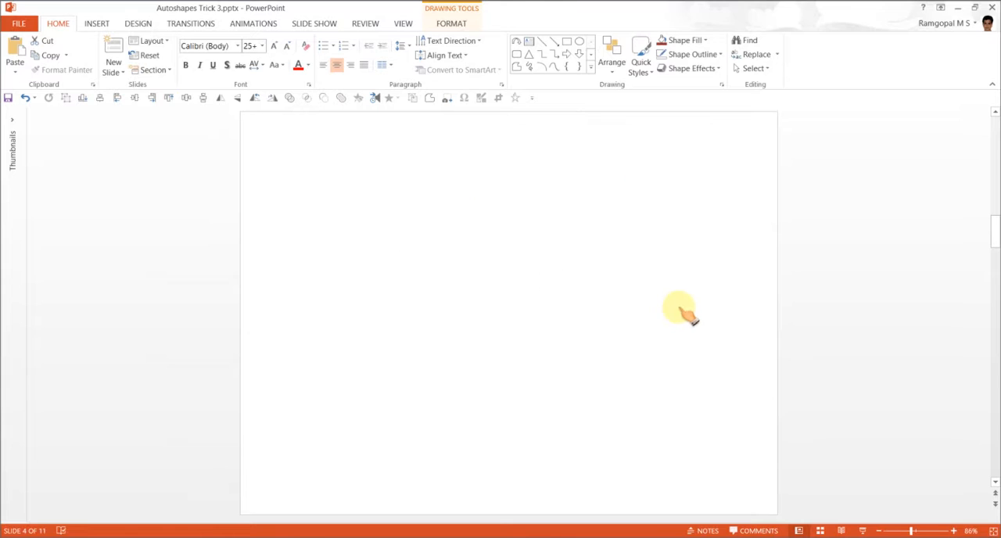
# Step: Insert the Funnel SmartArt graphic onto the fourth slide
pyautogui.click(96, 23)
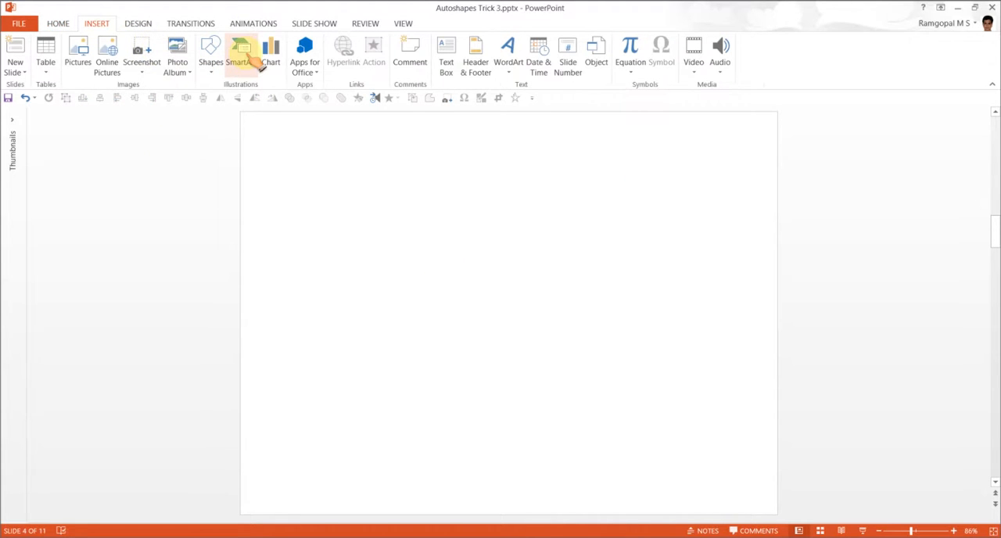
pyautogui.click(240, 55)
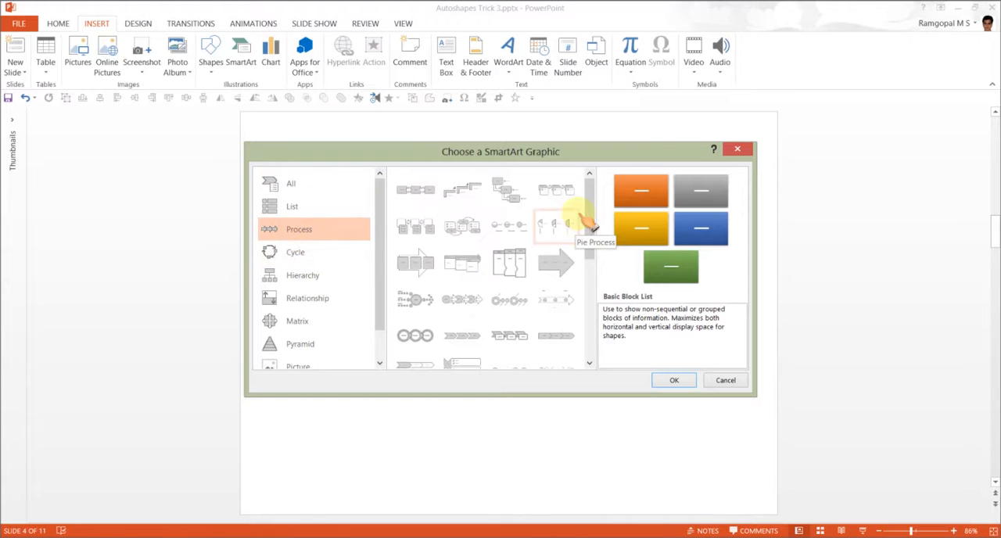
pyautogui.scroll(-3)
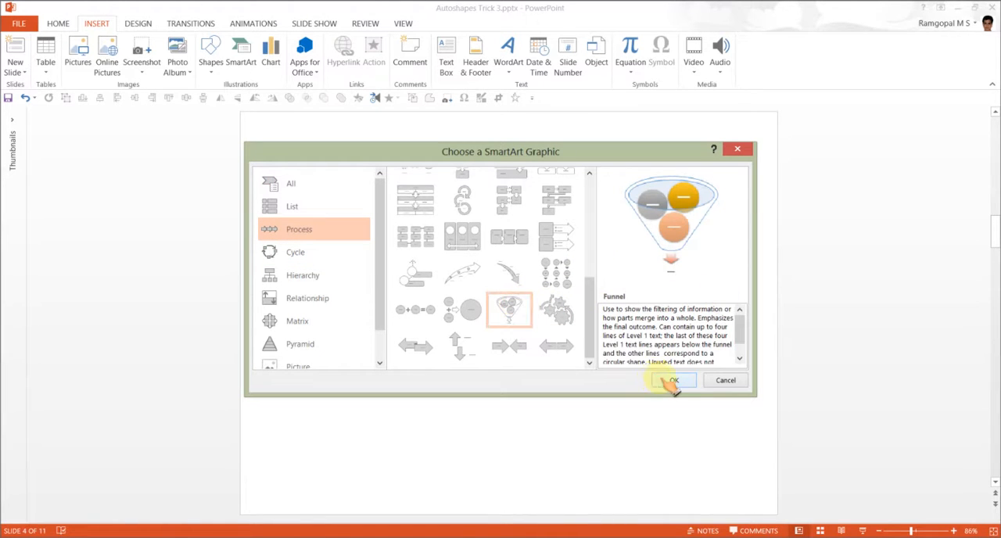
pyautogui.click(673, 380)
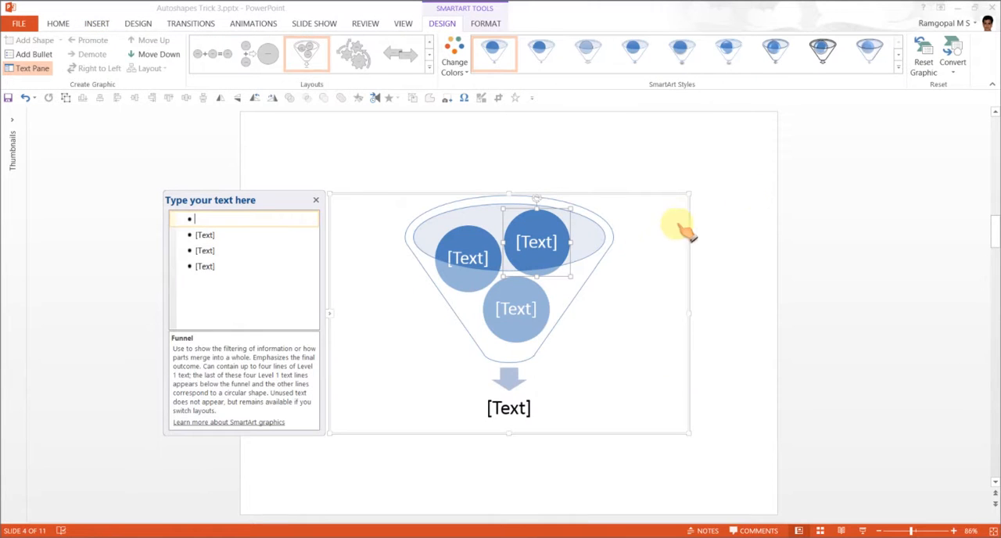
# Step: Convert the funnel SmartArt to shapes, ungroup it, and select the funnel body
pyautogui.rightClick(680, 227)
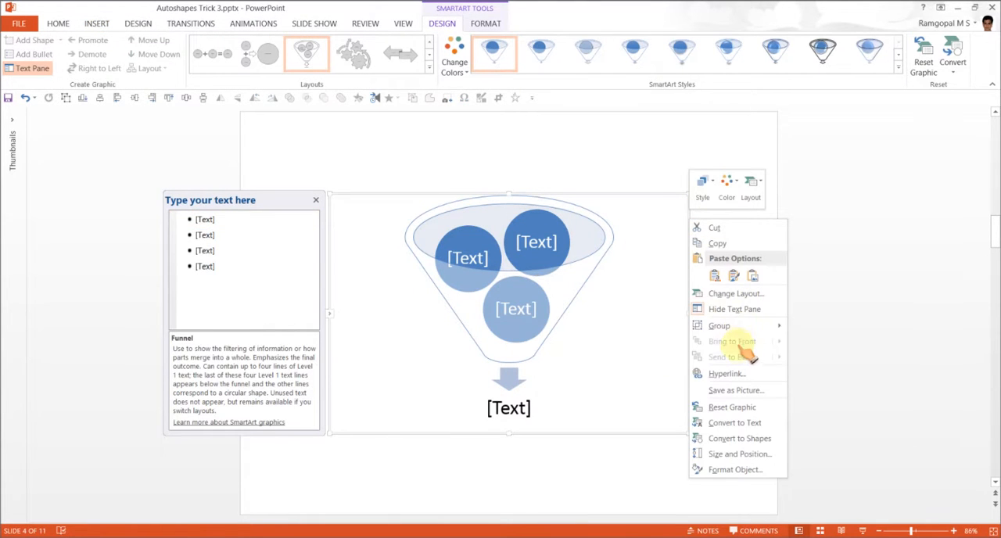
pyautogui.click(738, 438)
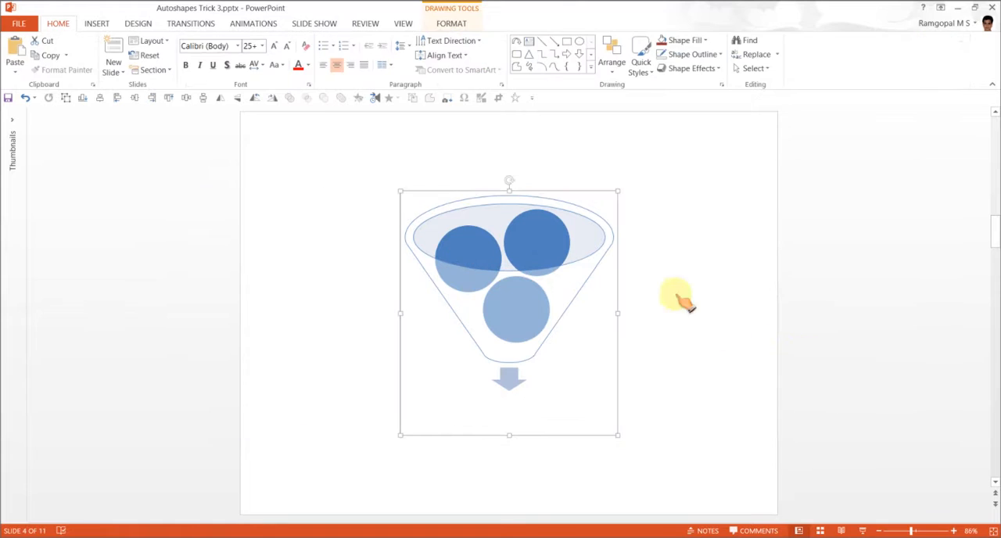
pyautogui.rightClick(676, 296)
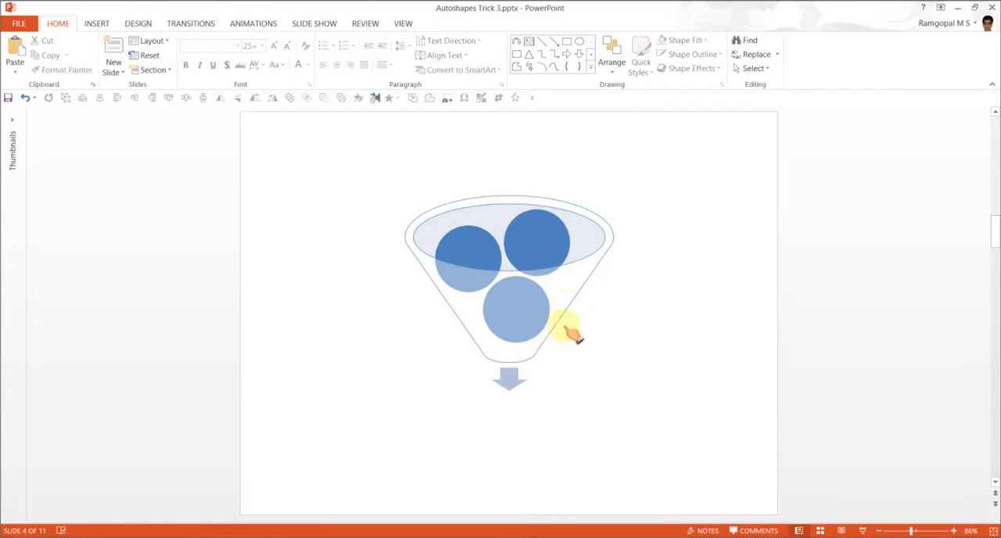
pyautogui.click(575, 332)
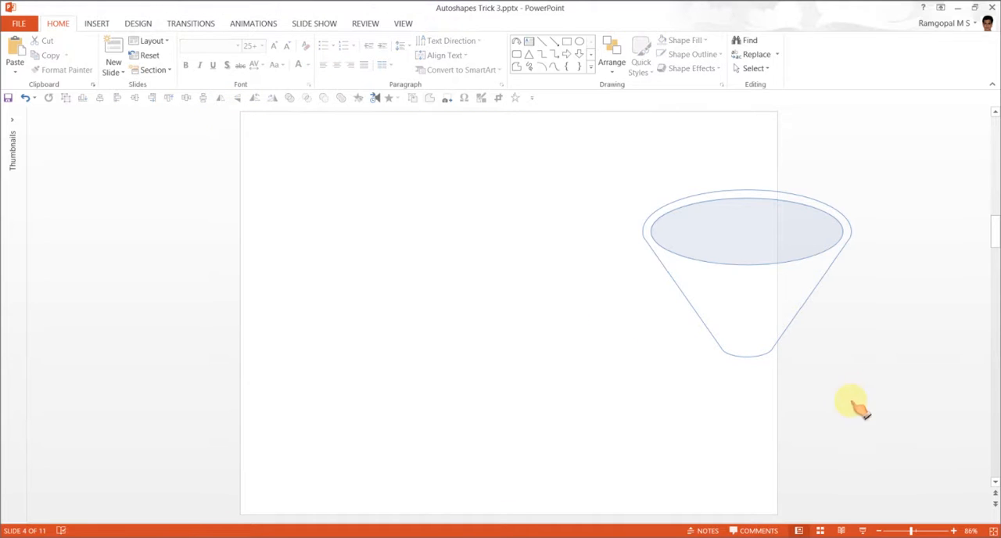
pyautogui.click(793, 228)
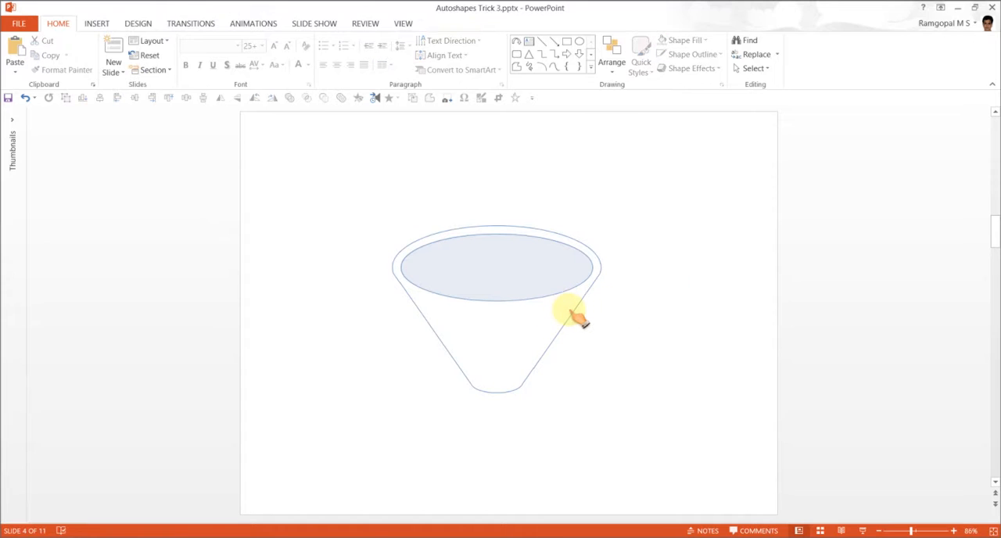
pyautogui.click(495, 329)
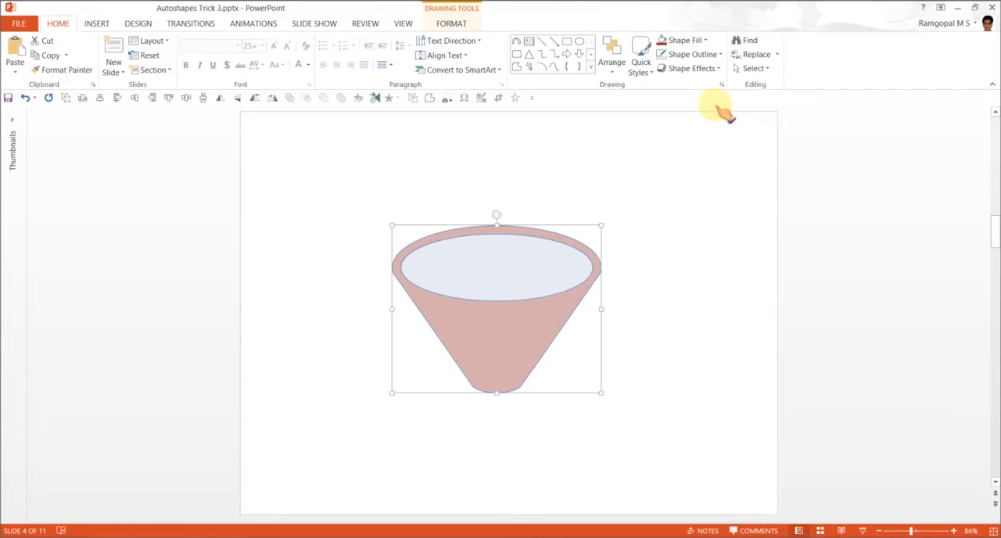
# Step: Fill the funnel body with a dark red gradient variation
pyautogui.click(681, 40)
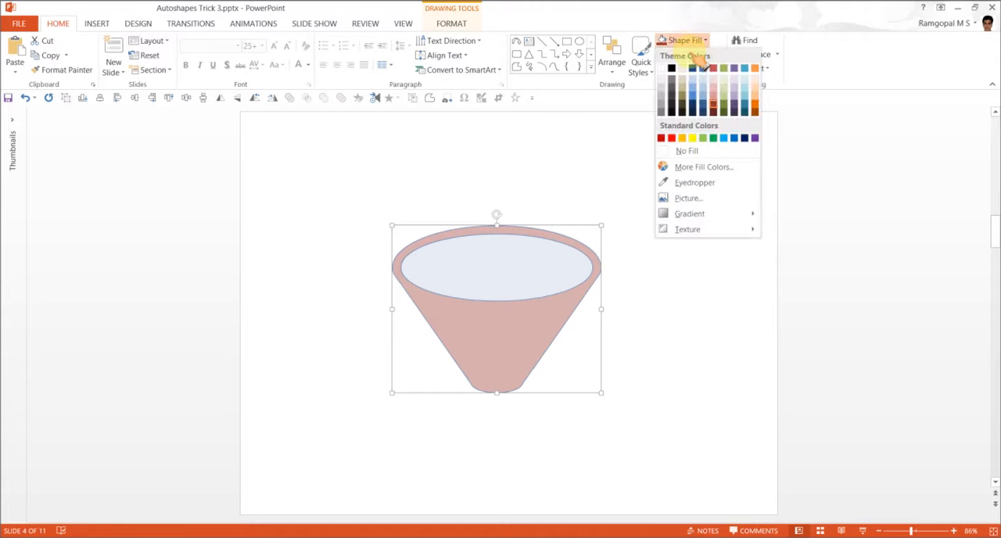
pyautogui.click(689, 214)
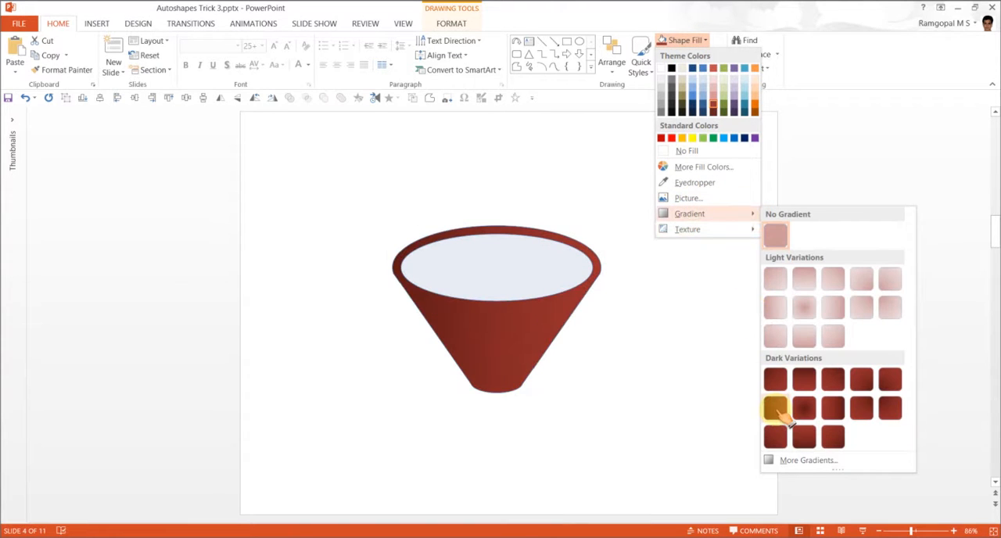
pyautogui.click(774, 407)
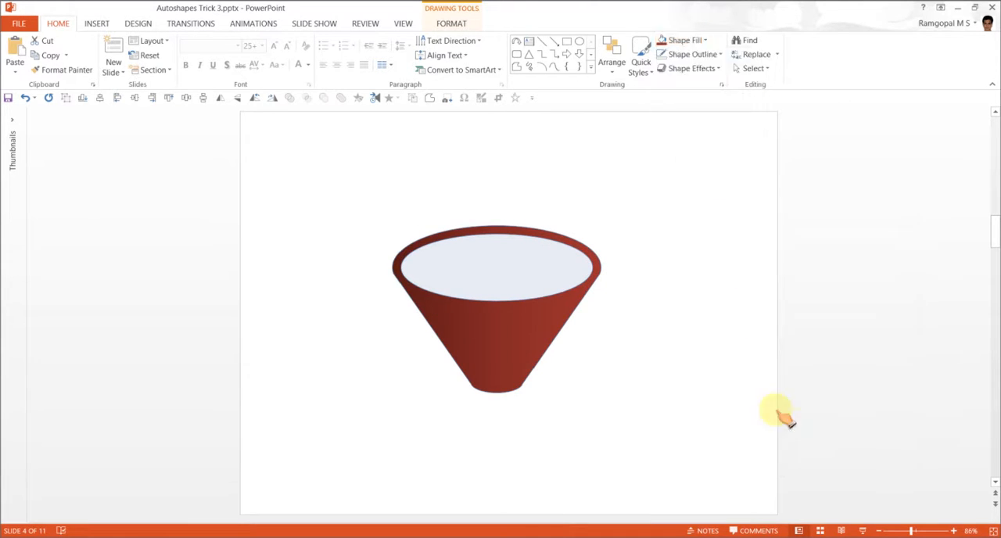
pyautogui.click(497, 309)
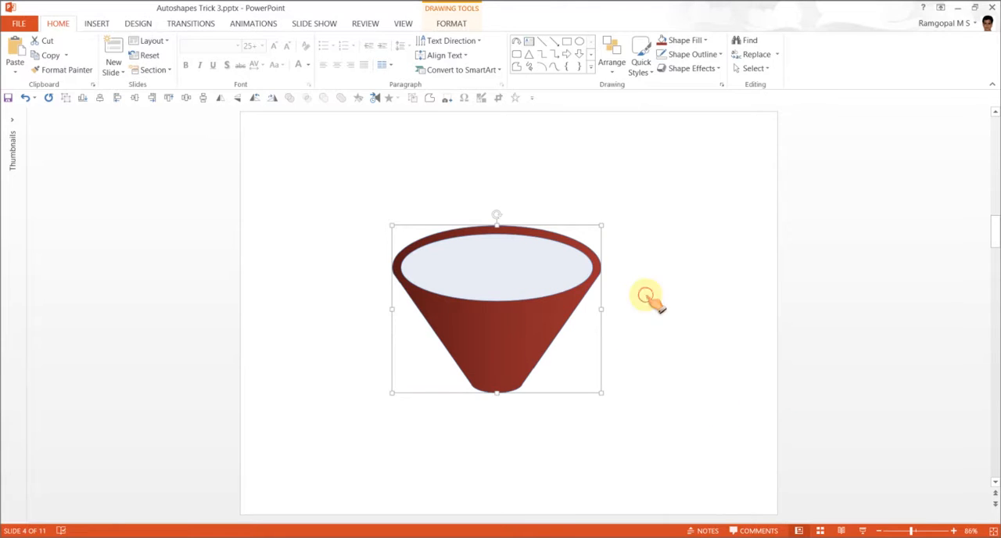
# Step: Give the funnel's top ellipse a pale pink fill
pyautogui.click(500, 340)
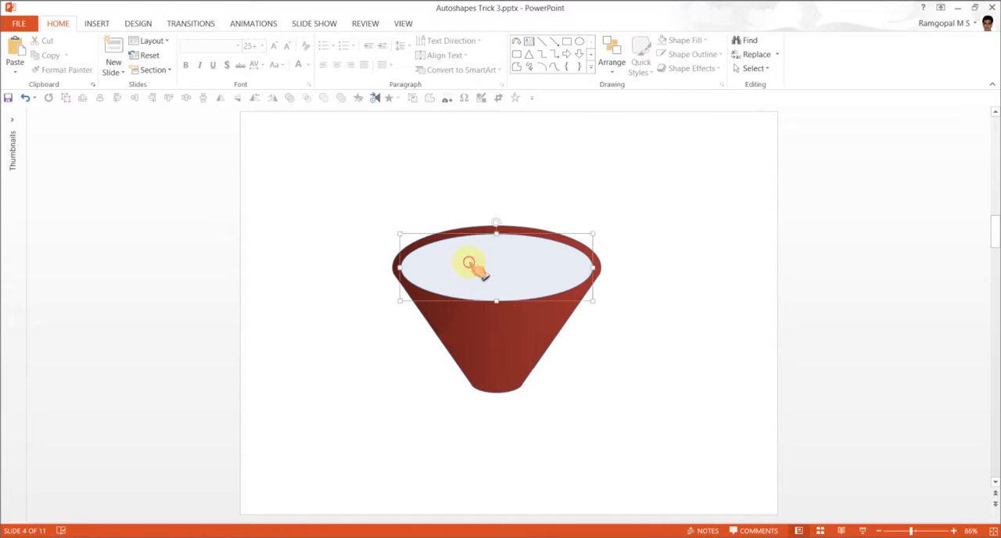
pyautogui.click(684, 40)
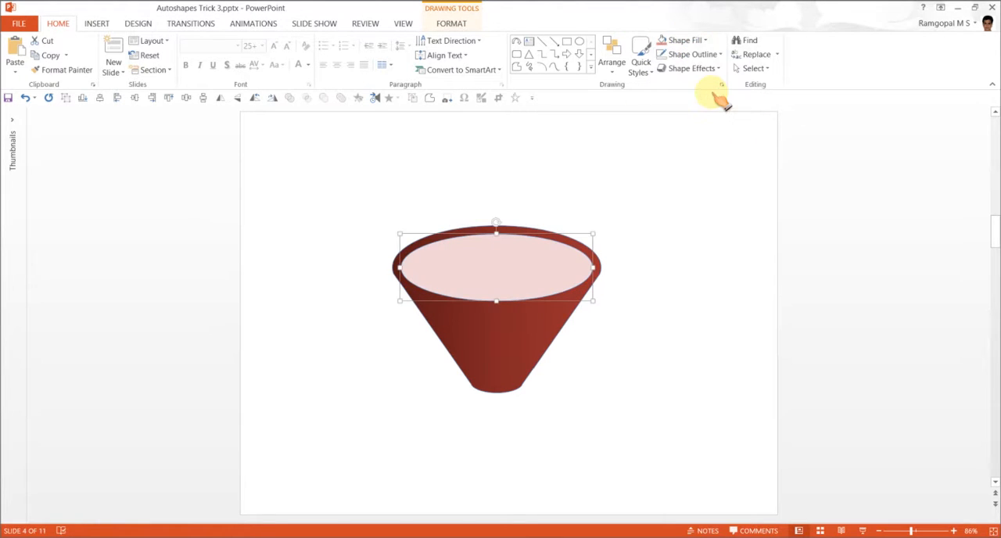
pyautogui.click(682, 39)
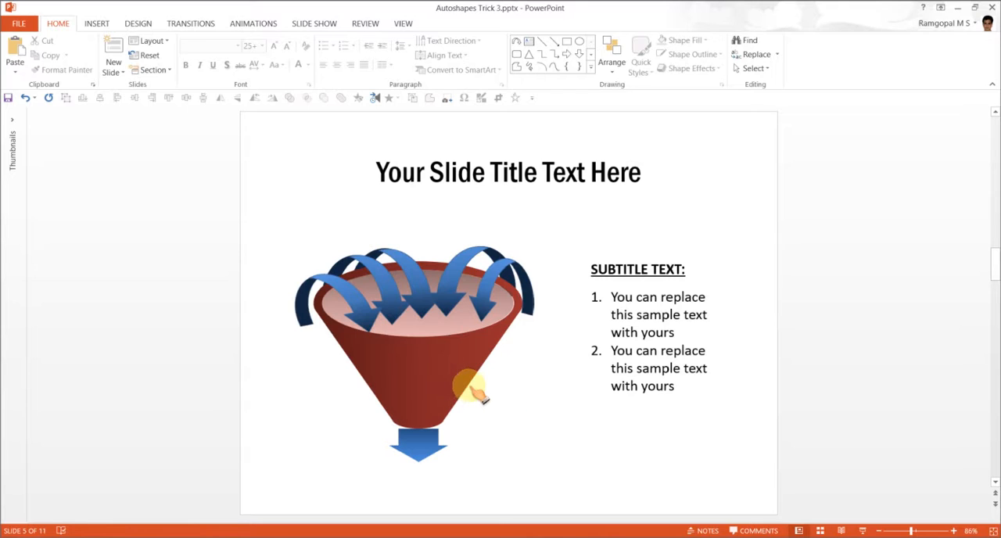
pyautogui.moveTo(538, 465)
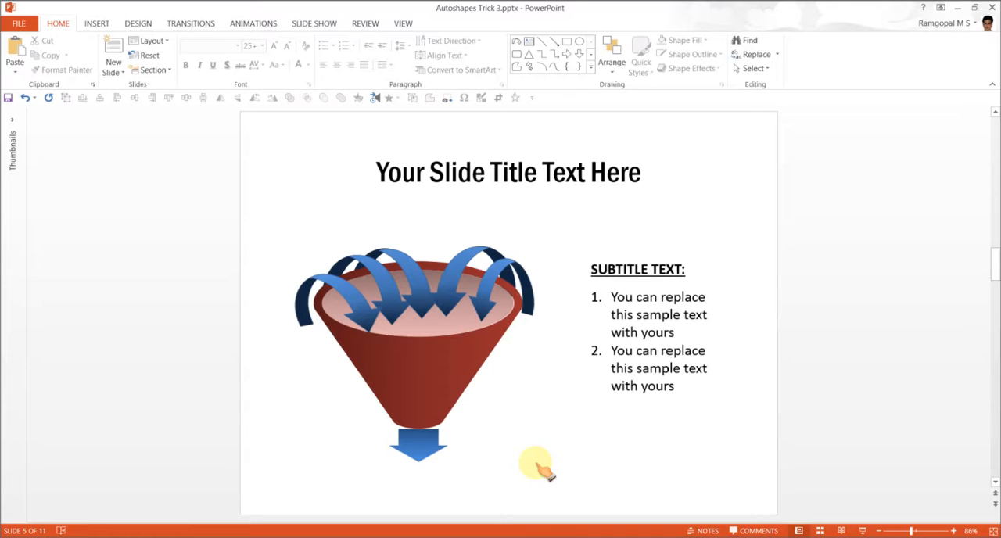